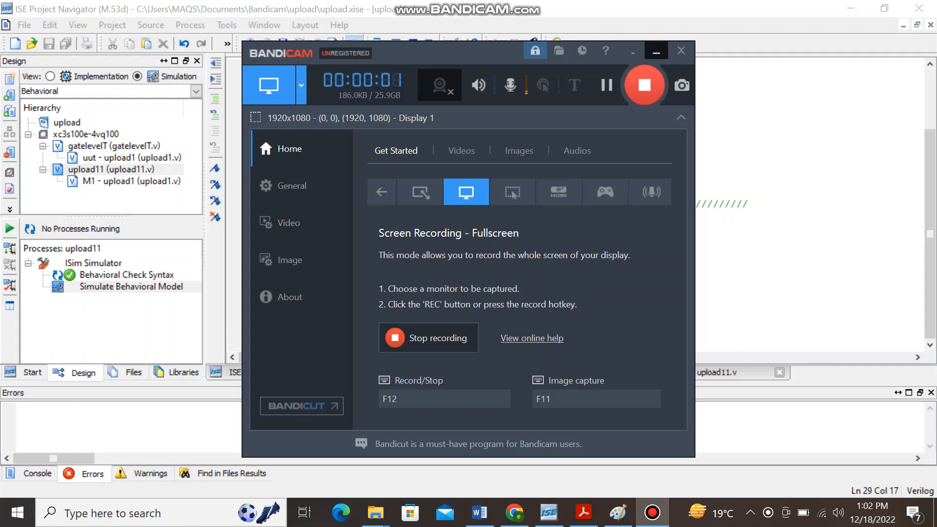
- Switch from ISE to the Word document with the behavioral gate-level circuit diagram
click(679, 51)
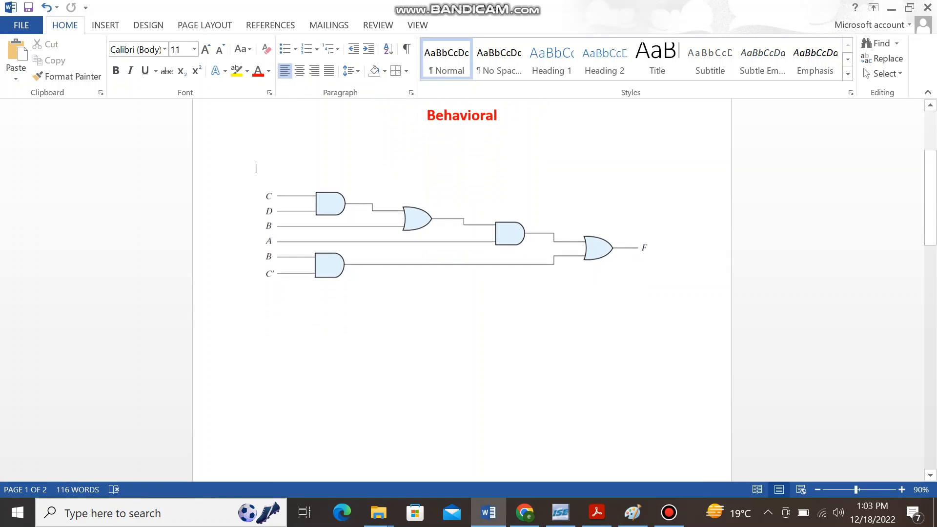
- Scroll the Word diagram, then bring up the Paint image annotated with wires w1–w5
scroll(down, 3)
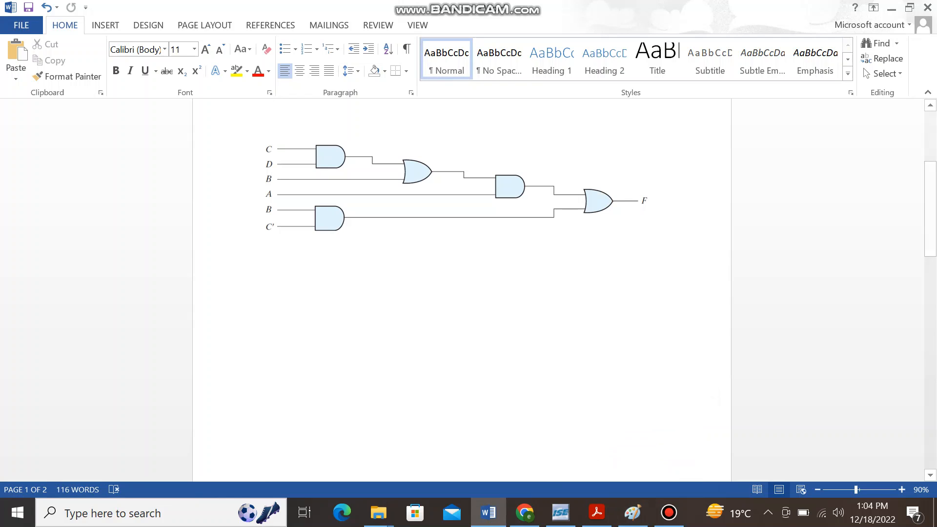
click(632, 512)
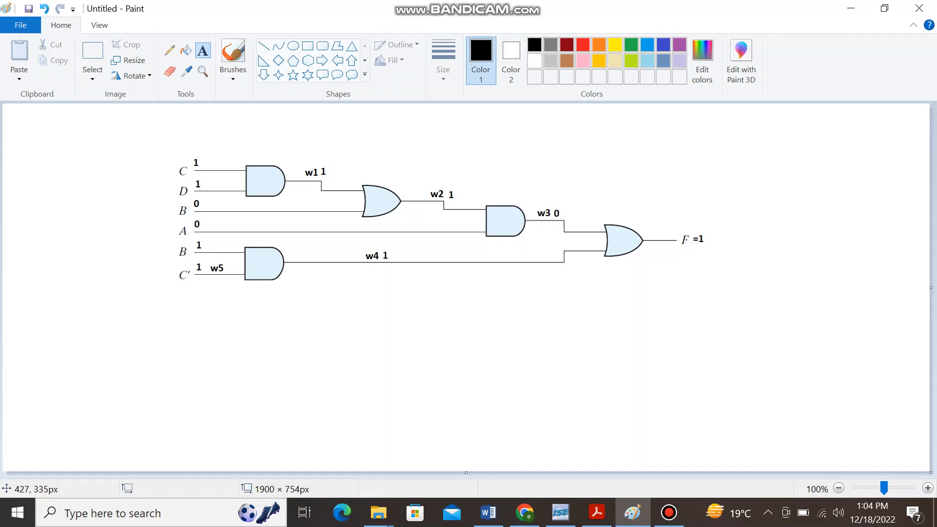
mouse_move(260, 210)
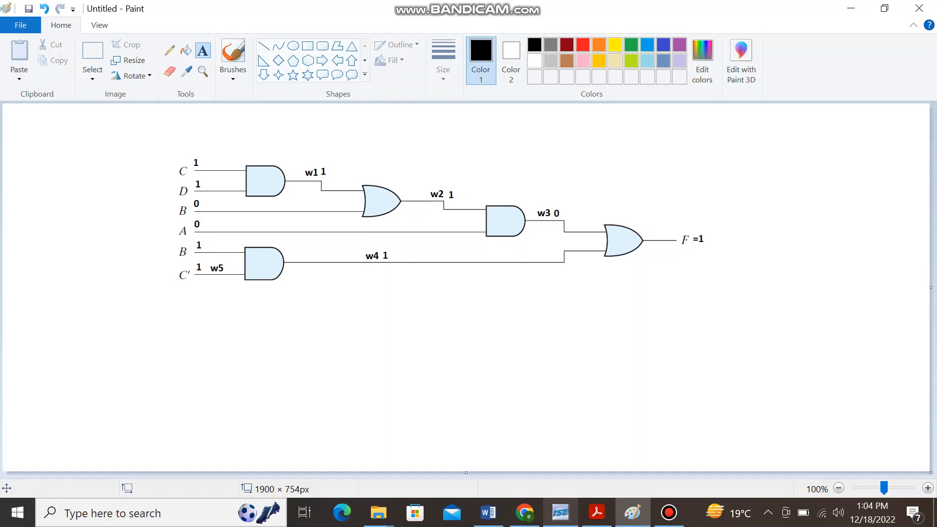
- Return to ISE showing upload1.v with wires w1–w5 and gates g1–g6
click(558, 513)
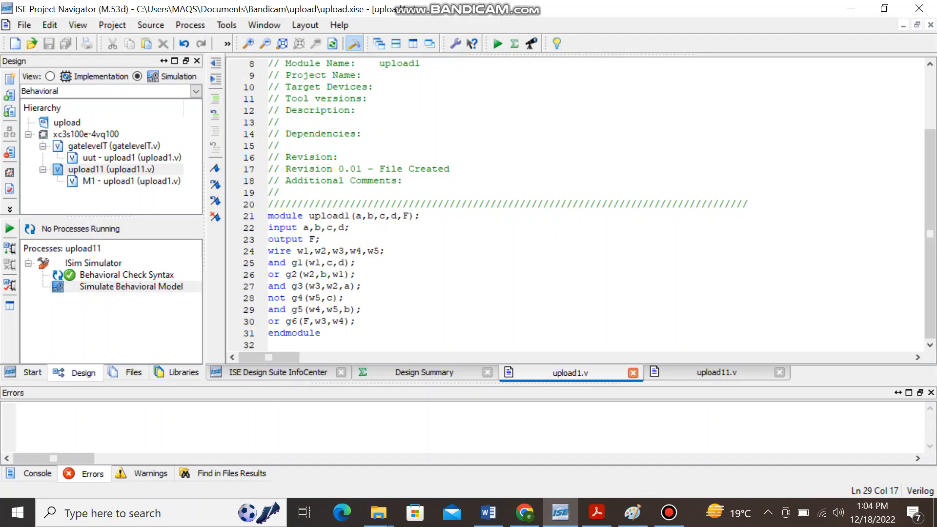
- Run Behavioral Check Syntax on uut - upload1, then open its context menu
click(360, 310)
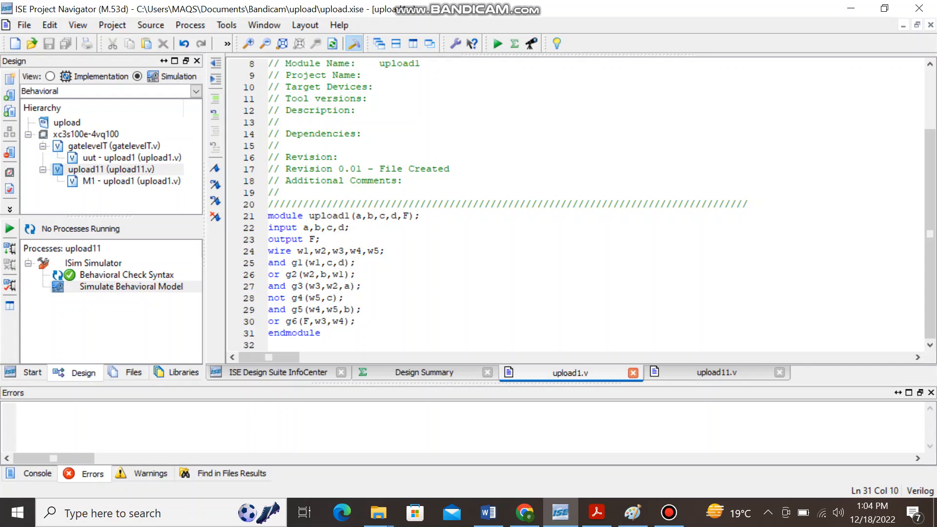
click(319, 332)
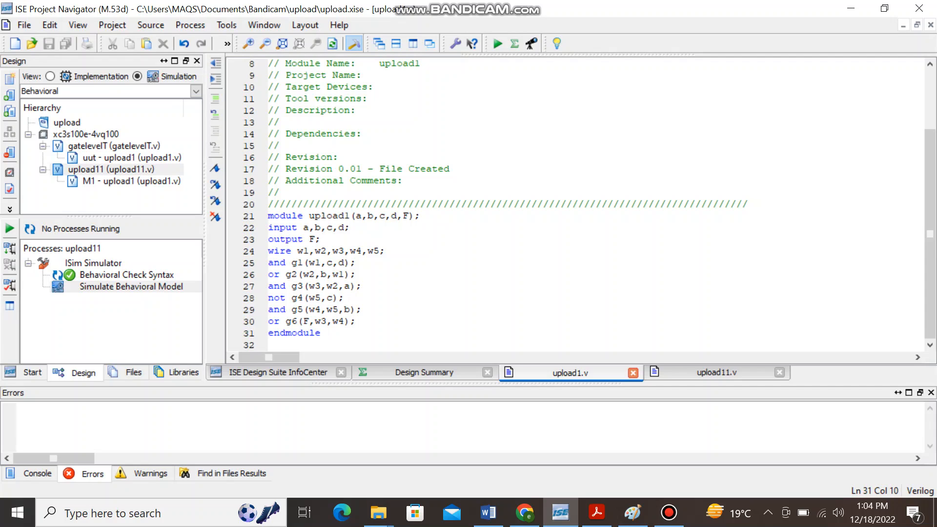
click(131, 157)
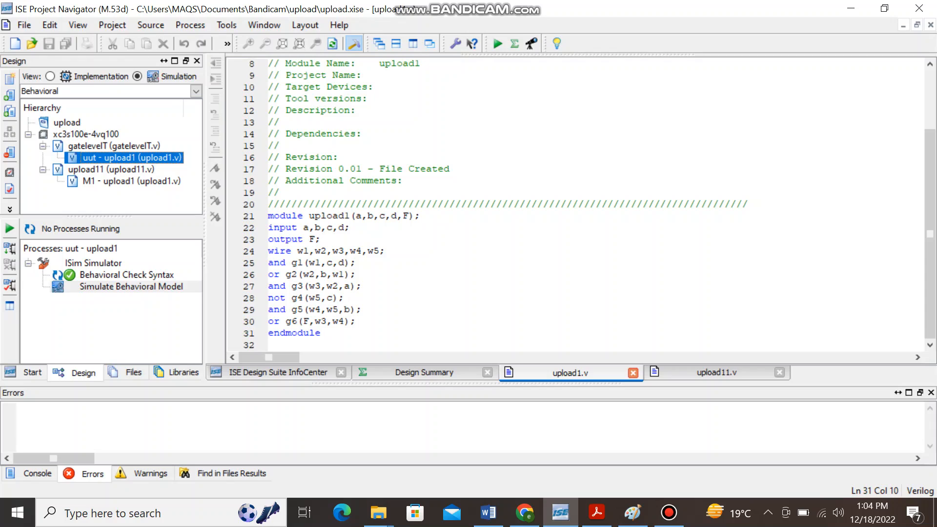
click(126, 274)
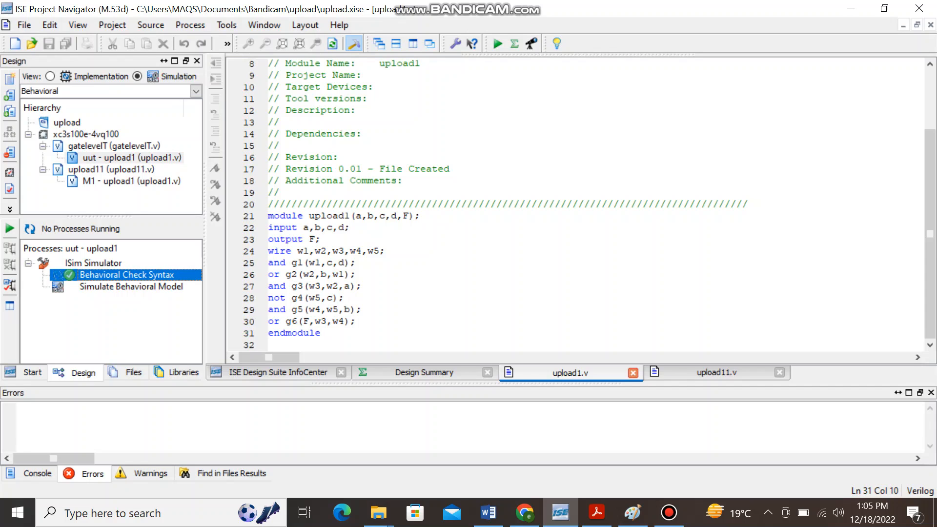
click(125, 157)
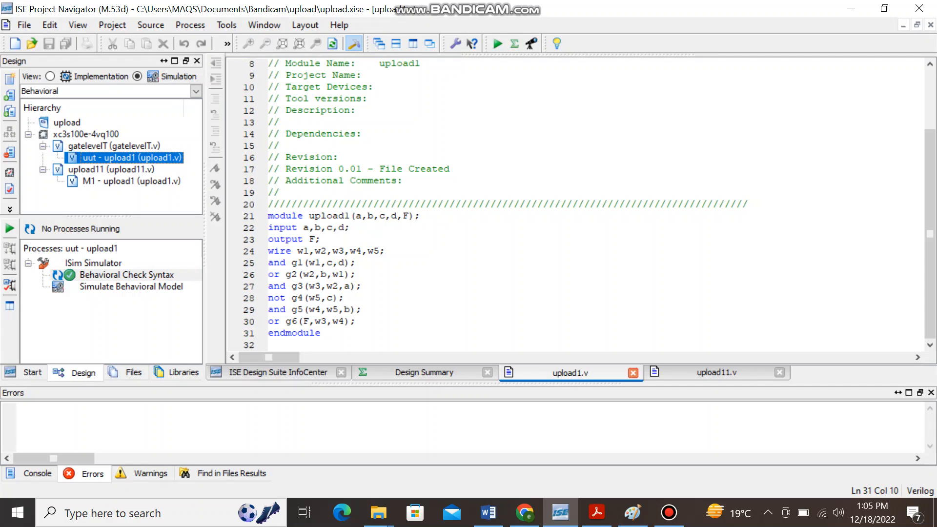
right_click(130, 157)
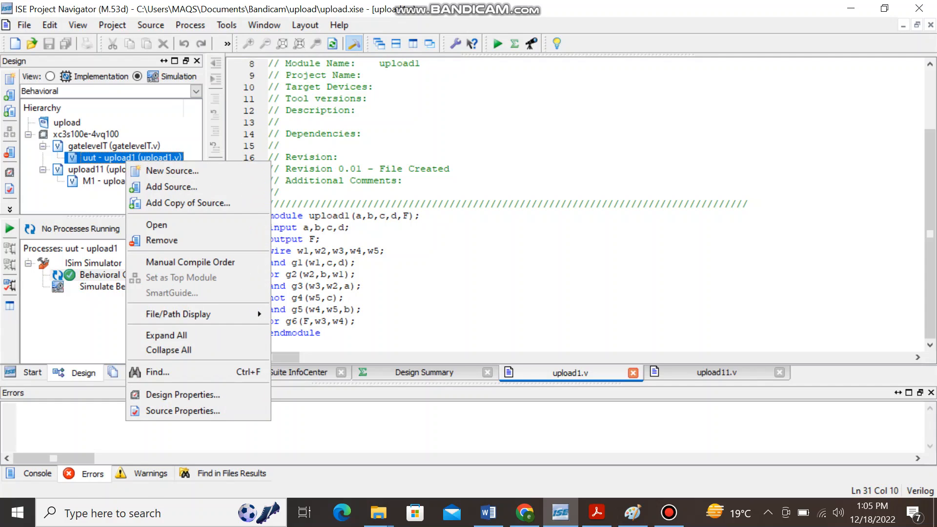
mouse_move(171, 170)
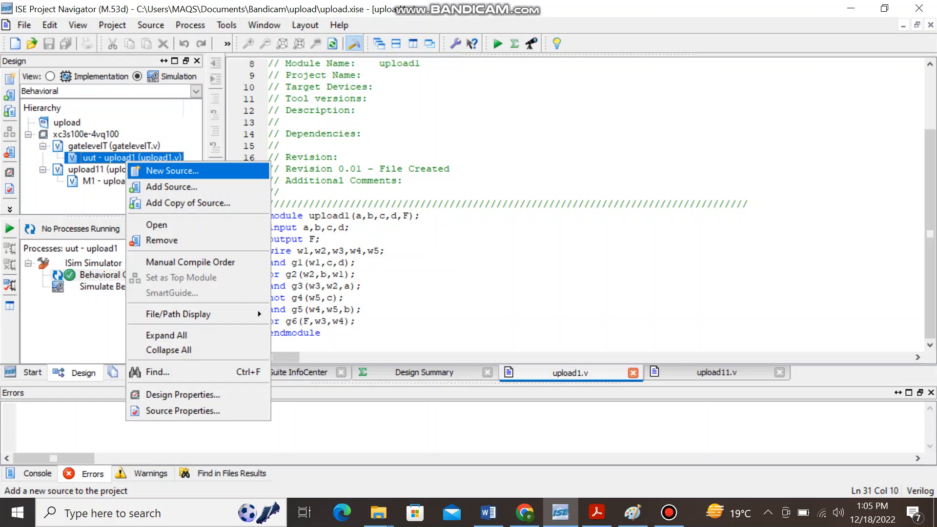
- Add Verilog Test Fixture 'testb' associated with upload1 and view the generated testb.v
click(171, 171)
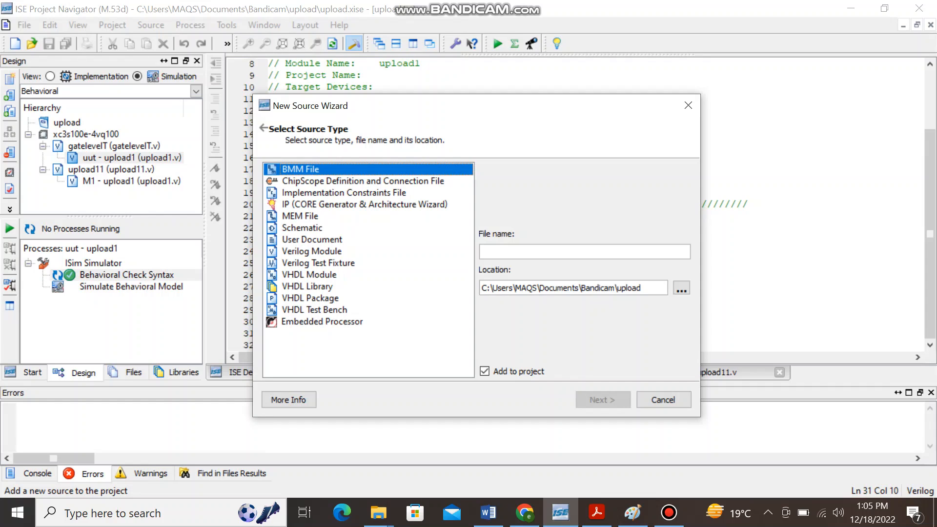
click(318, 263)
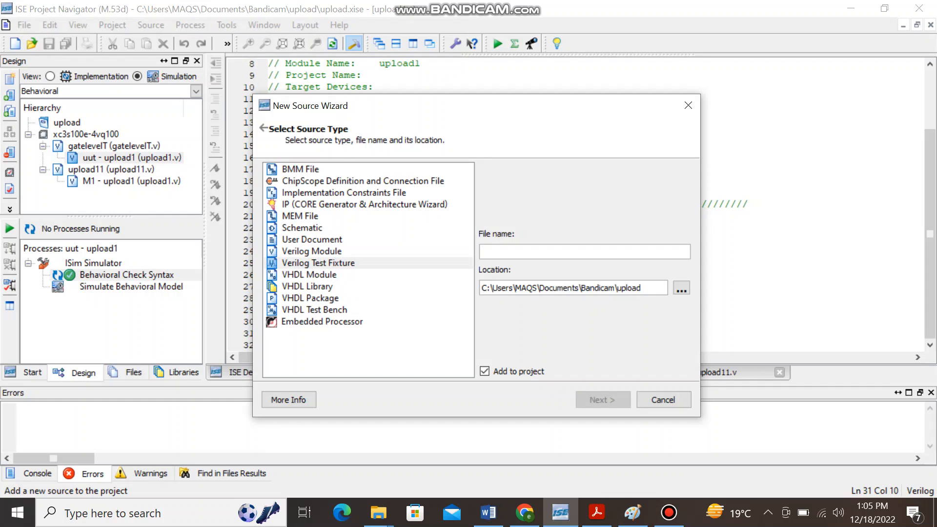
click(584, 251)
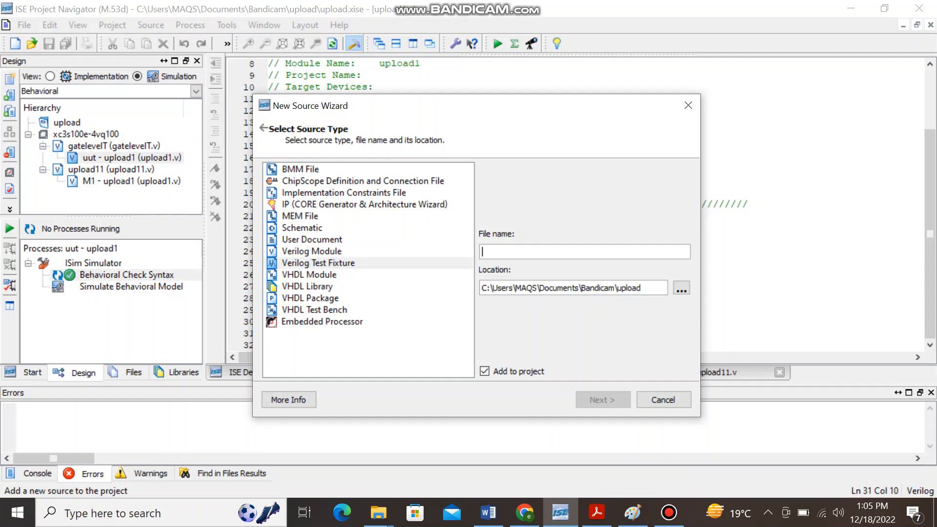
text(testb)
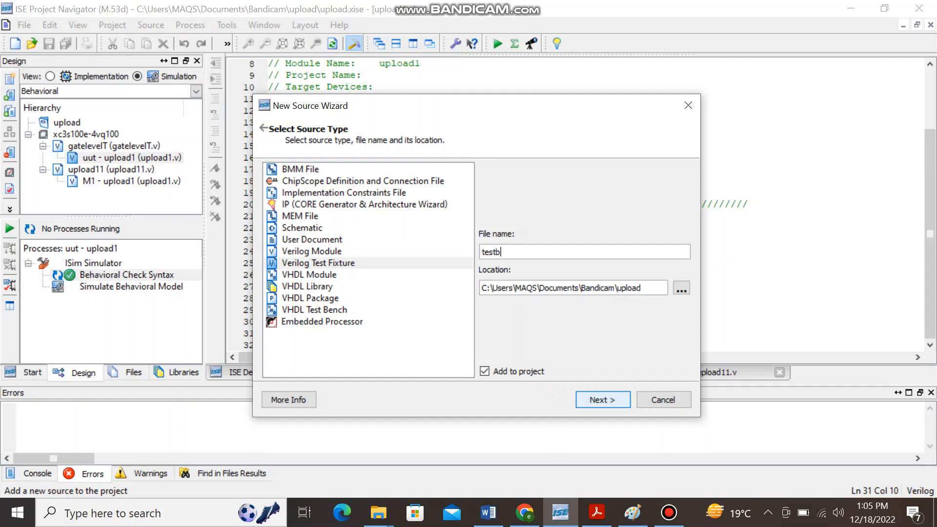
click(602, 399)
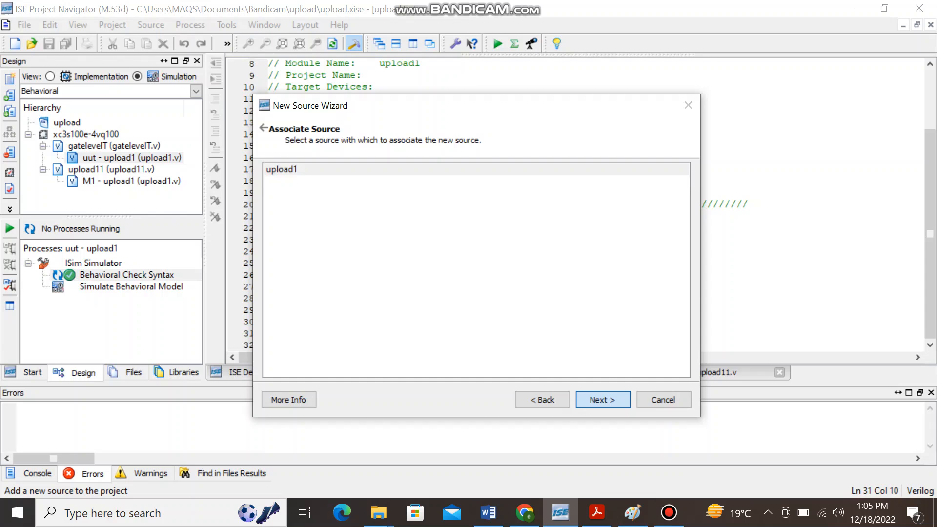
click(602, 399)
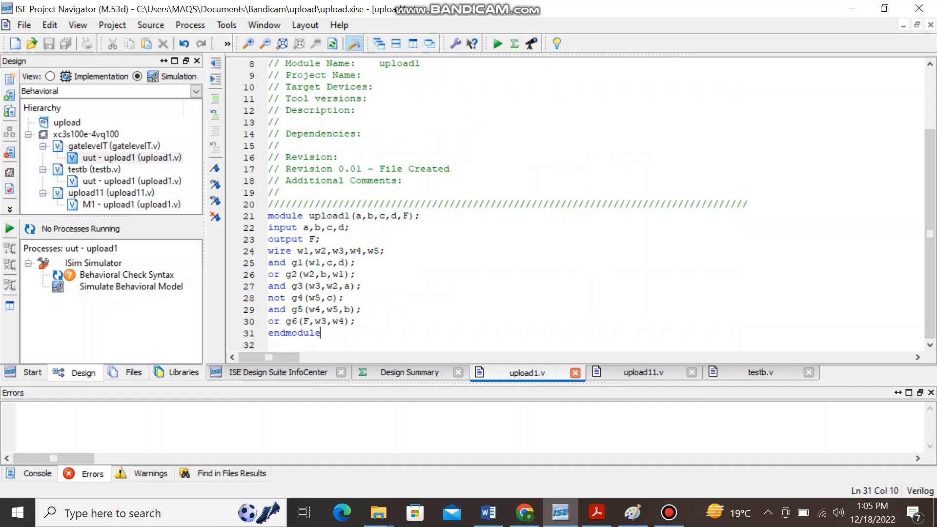
click(759, 372)
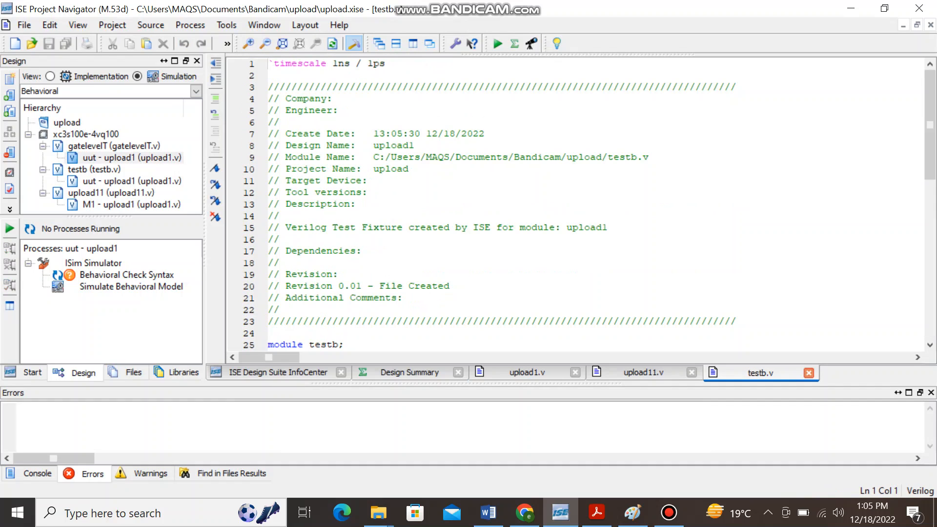
- Compare against upload1.v, then select and remove the uut instantiation in testb.v
scroll(down, 3)
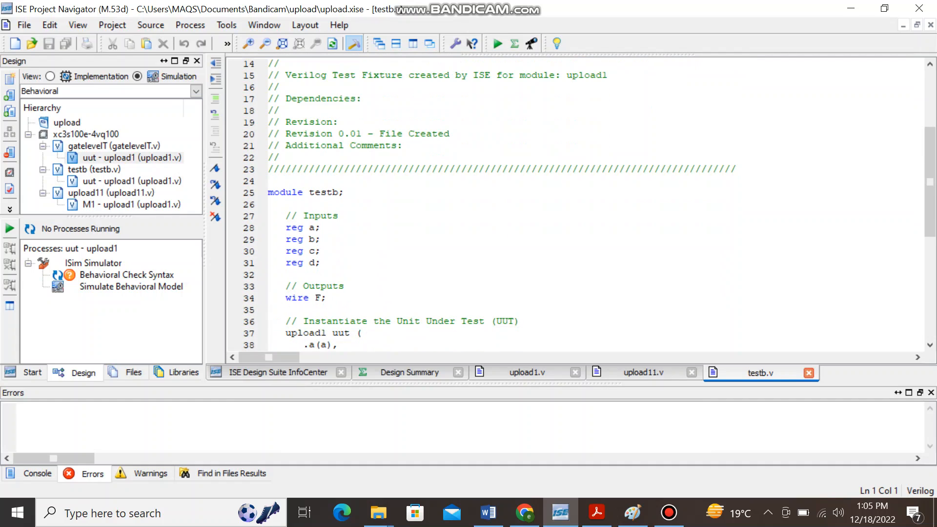
double_click(293, 228)
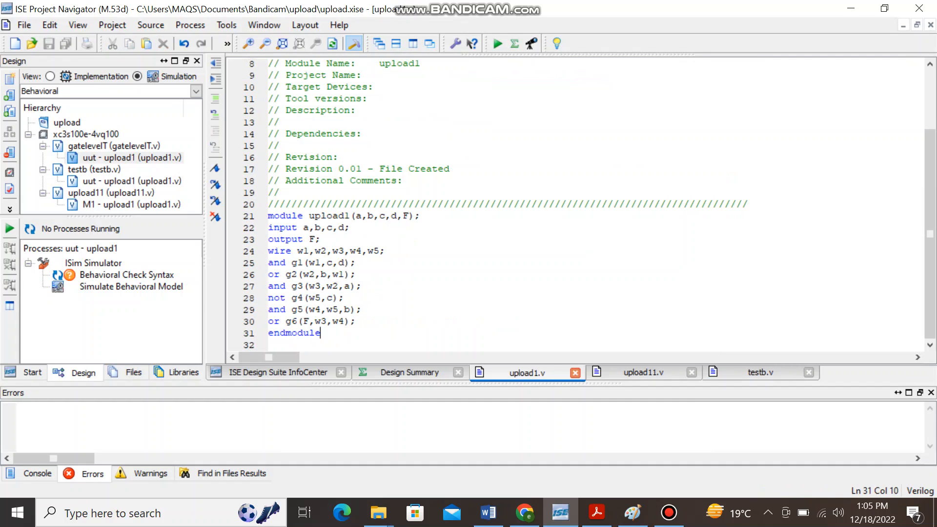
click(760, 372)
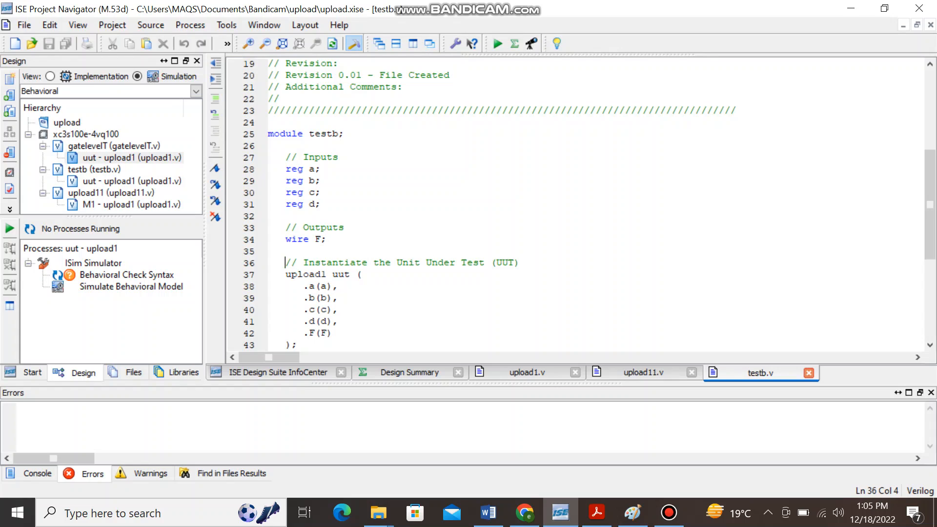
drag(287, 262, 298, 344)
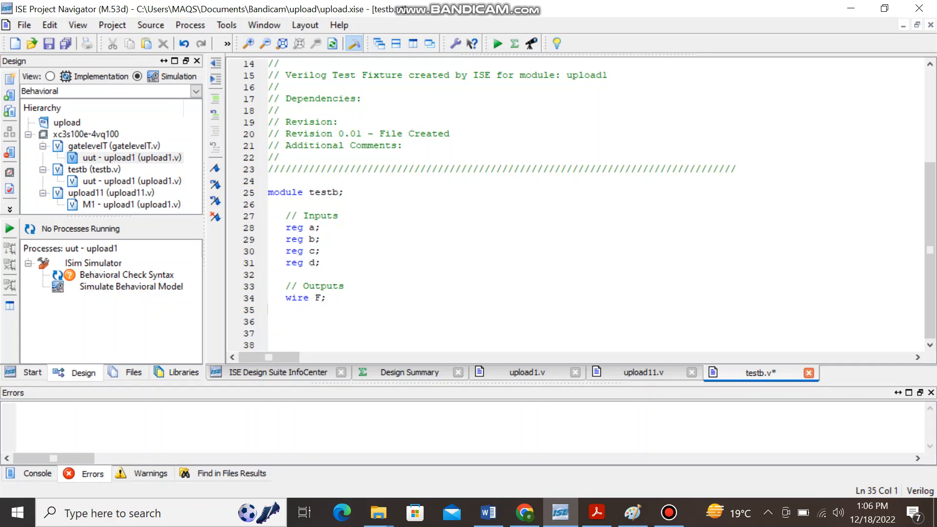
- Close testb.v, saving its changes
click(643, 372)
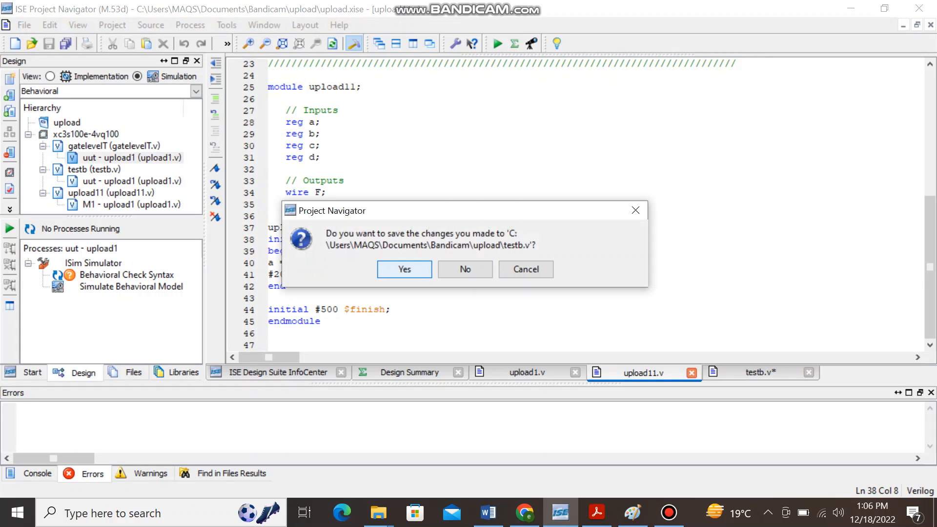
click(404, 268)
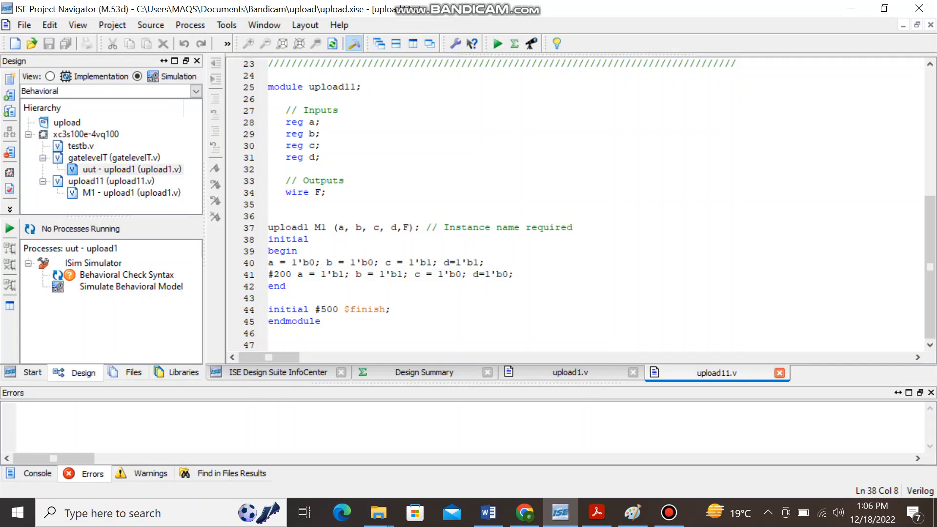
- Review upload11.v's stimulus, #200 delay and $finish, then select upload11 in the Hierarchy
click(308, 239)
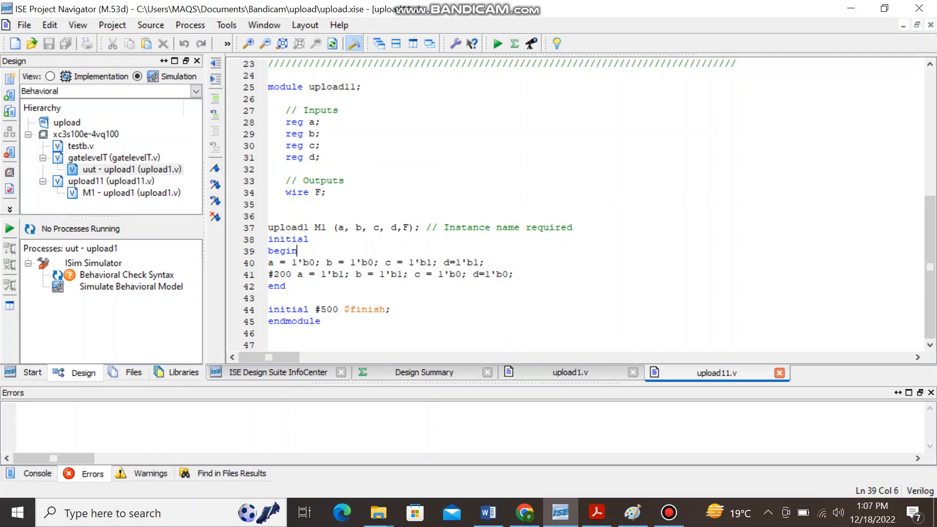
double_click(288, 239)
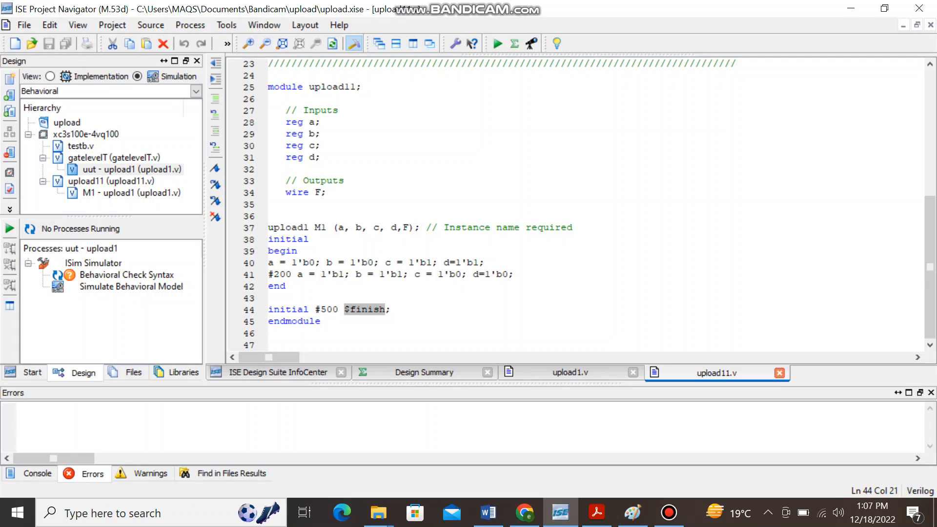
click(320, 322)
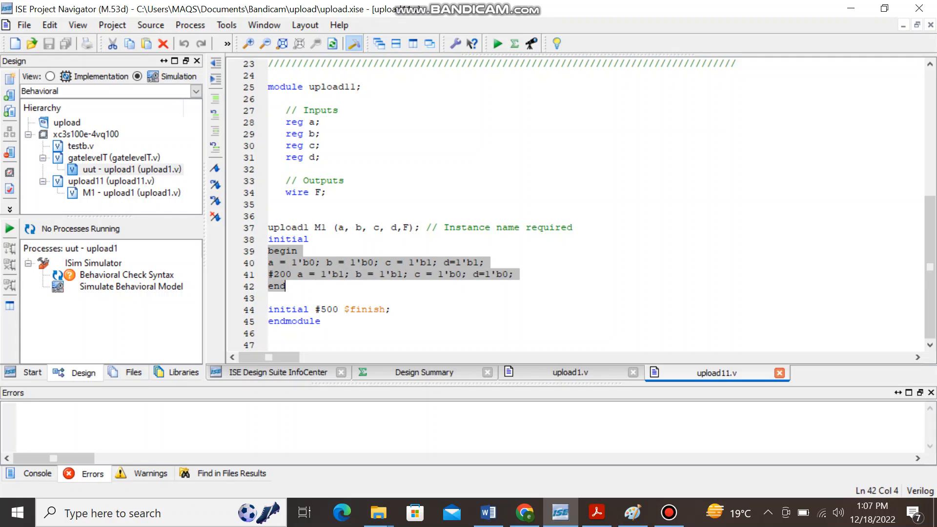
click(297, 250)
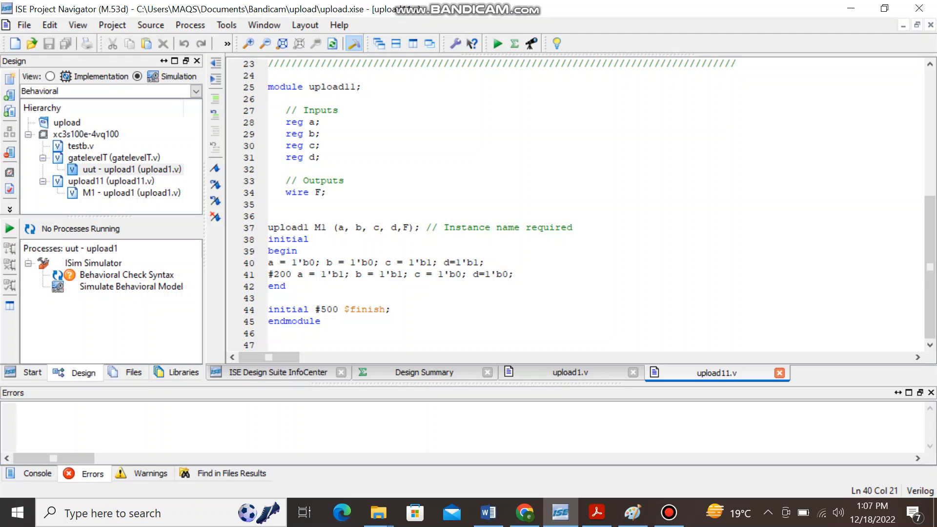
click(293, 263)
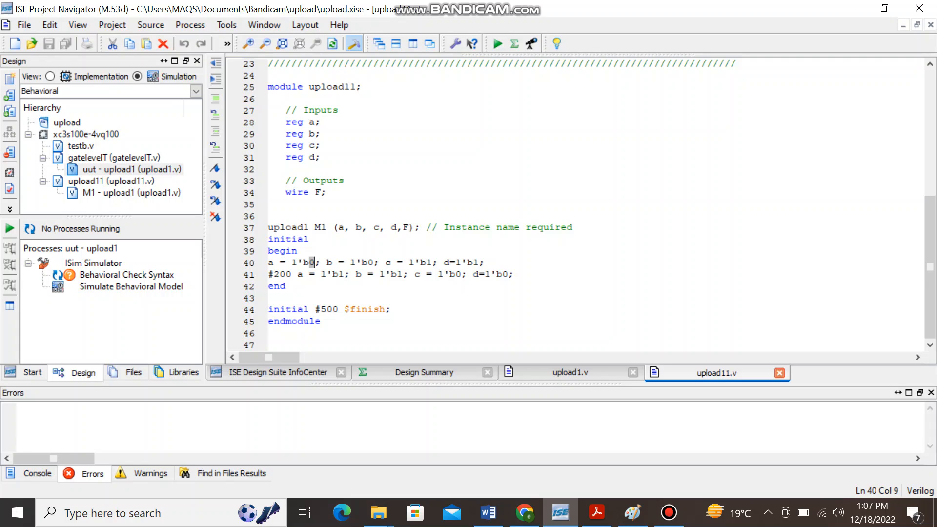
click(369, 263)
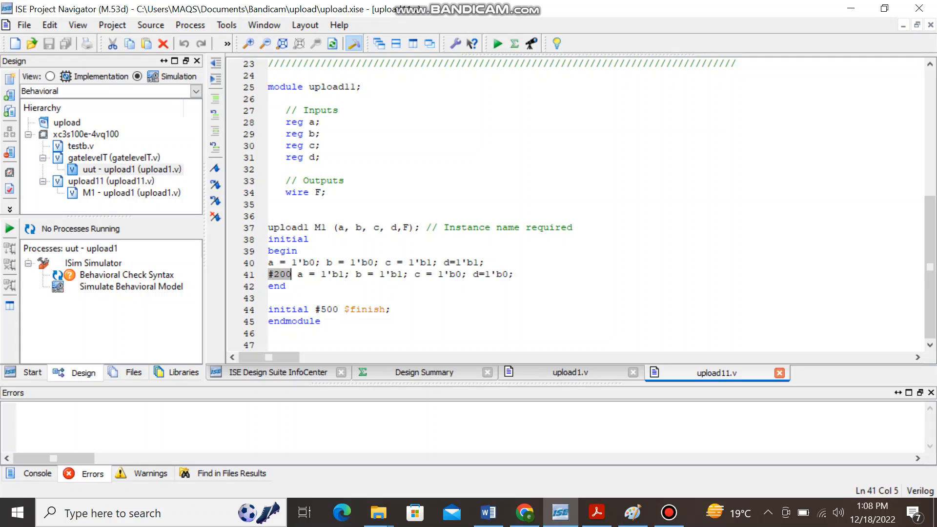
click(311, 262)
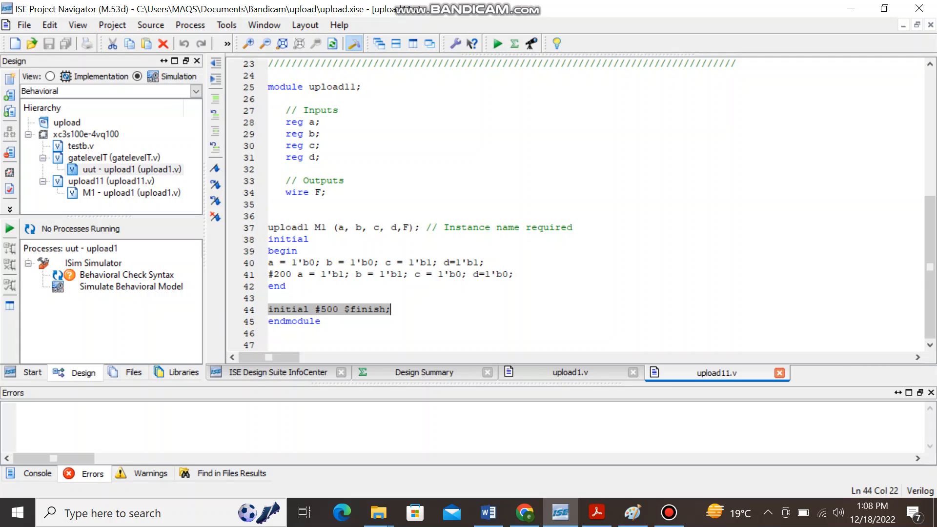
click(388, 309)
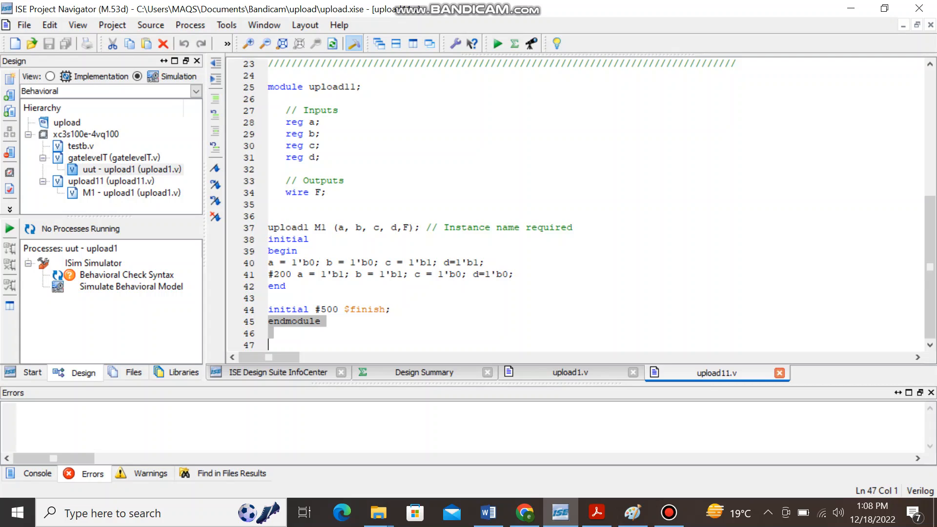
click(111, 181)
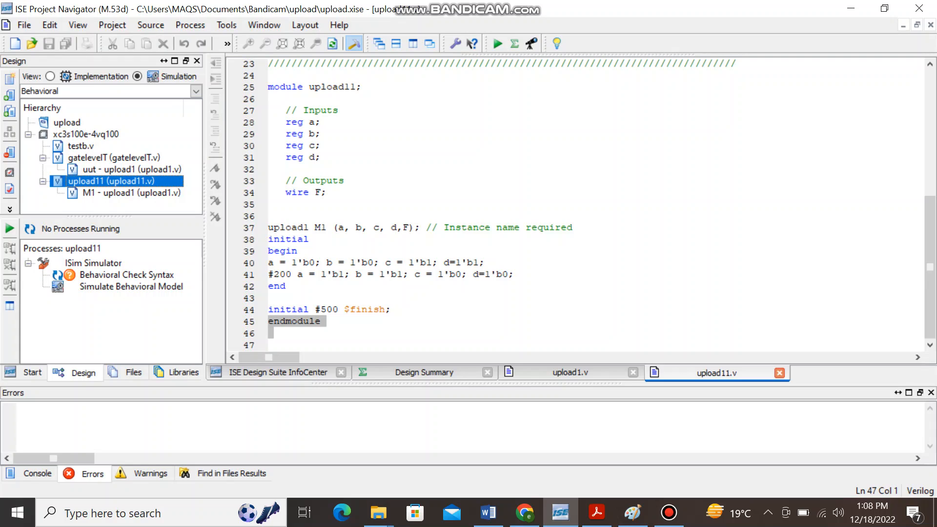
- Check upload11's behavioral syntax and launch Simulate Behavioral Model in ISim
click(126, 274)
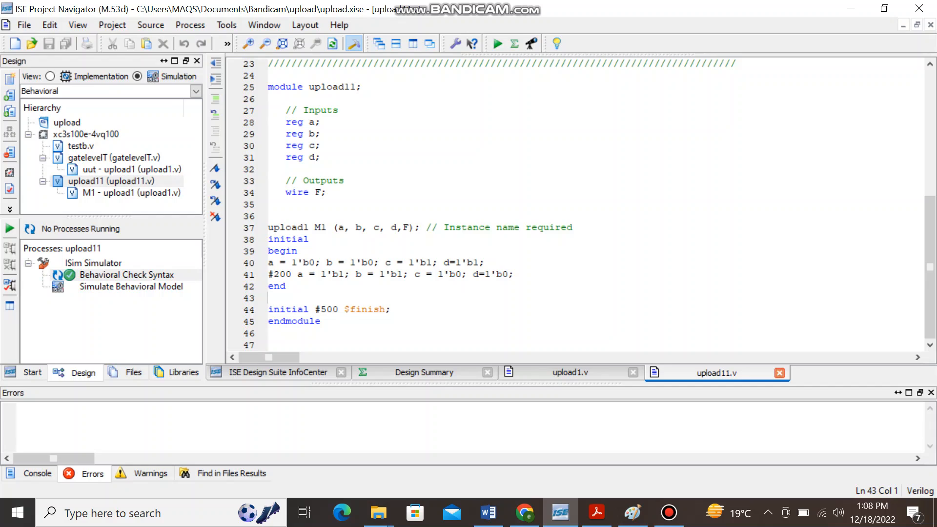
double_click(131, 286)
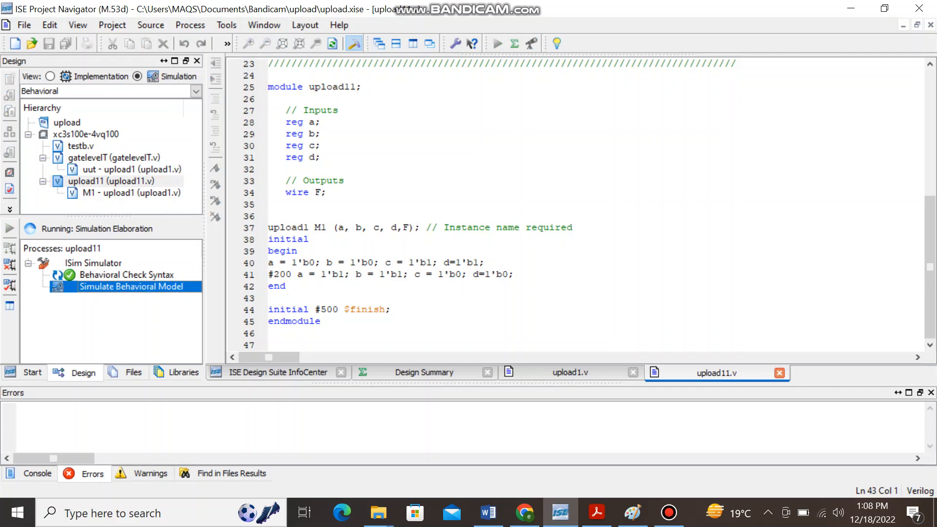
double_click(131, 287)
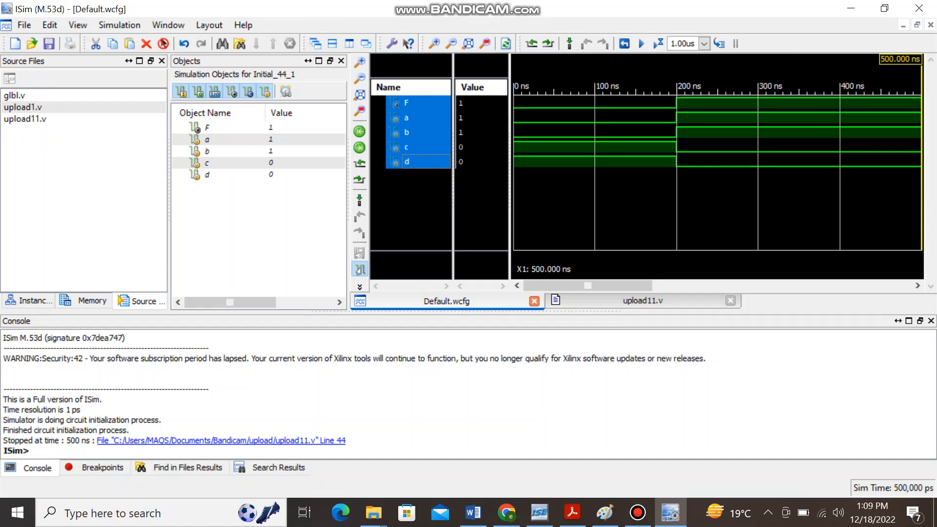
- Place the ISim marker at 66.308 ns, reading F=0, a=0, b=0, c=1, d=1
click(564, 131)
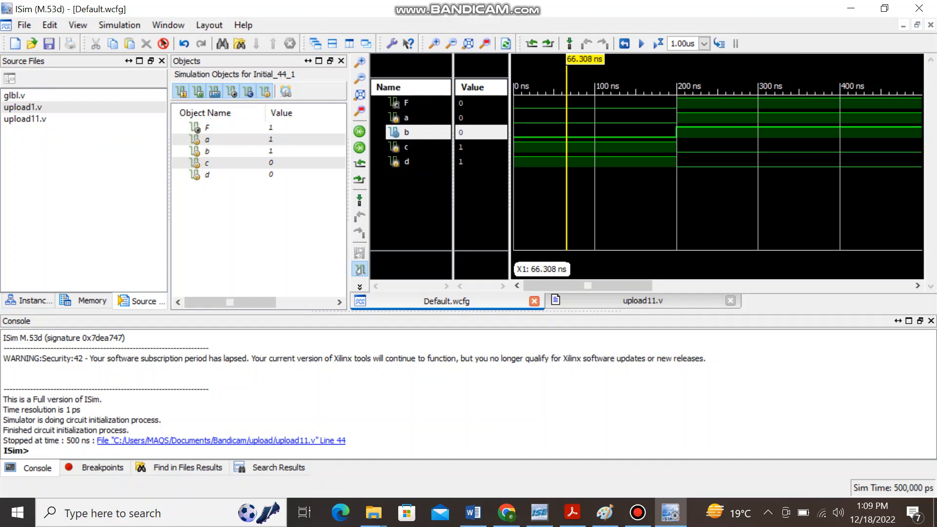